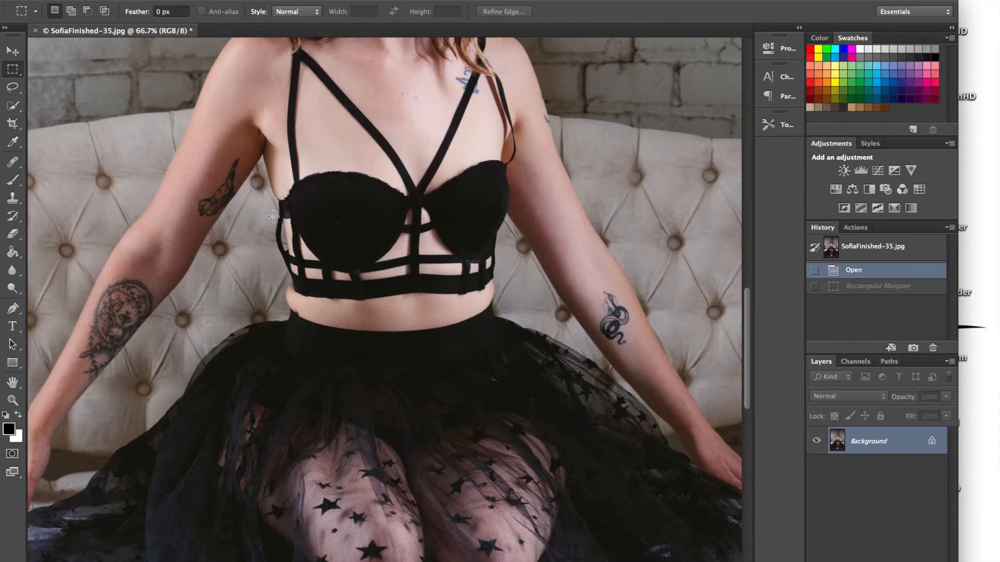
mouse_move(275, 261)
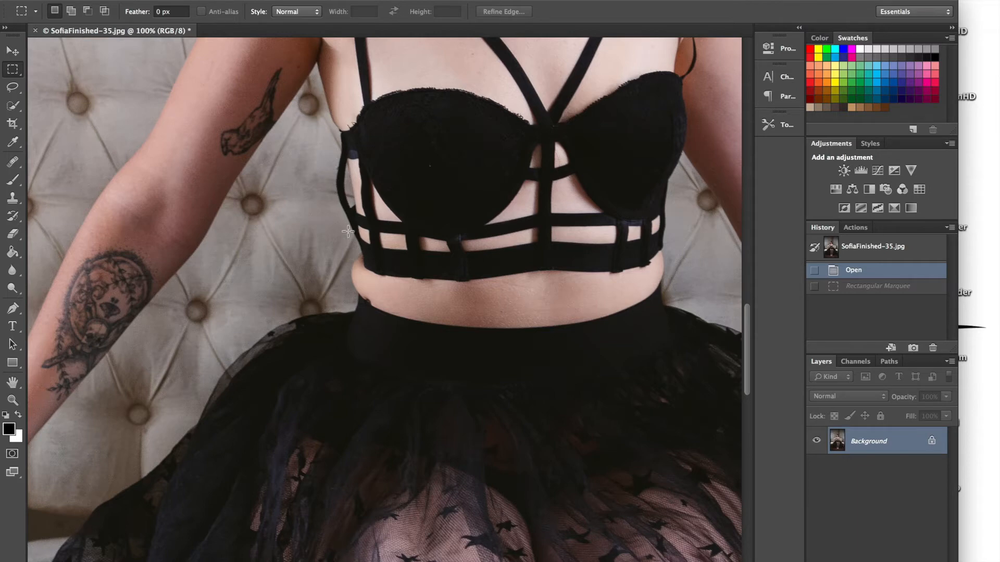
mouse_move(657, 216)
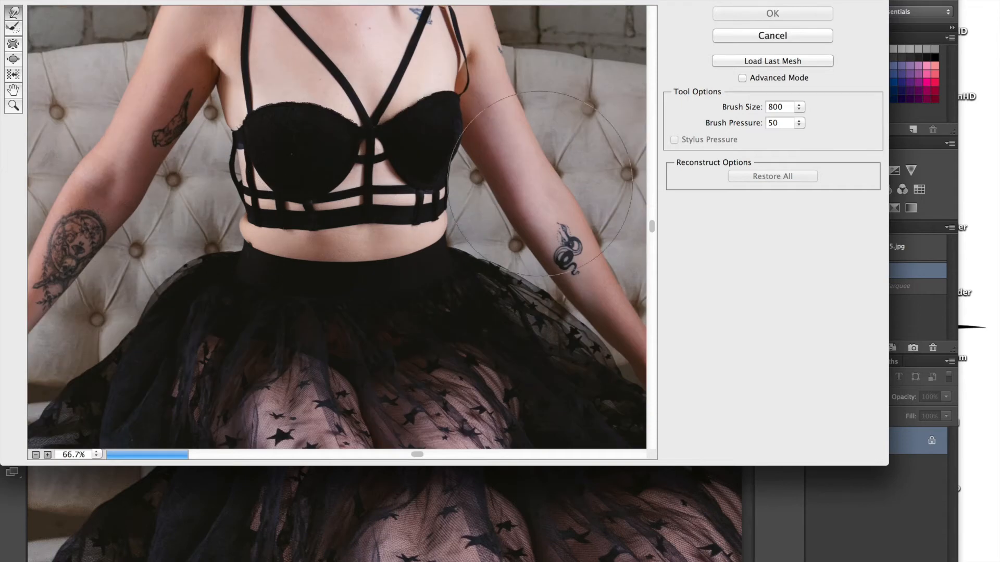
mouse_move(805, 134)
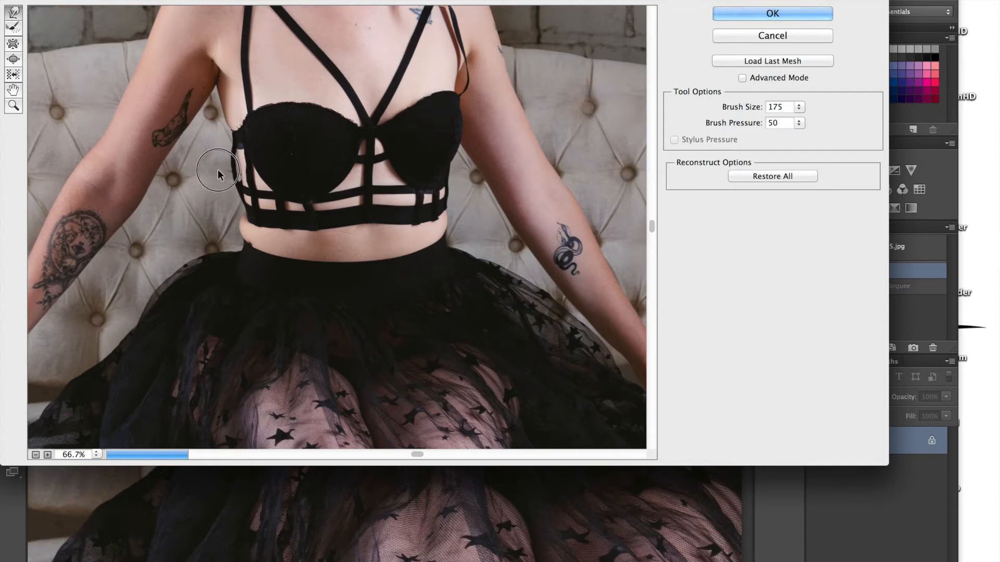
With a smaller Forward Warp brush, nudge the left waist edge beside the bra band inward
left_click(801, 110)
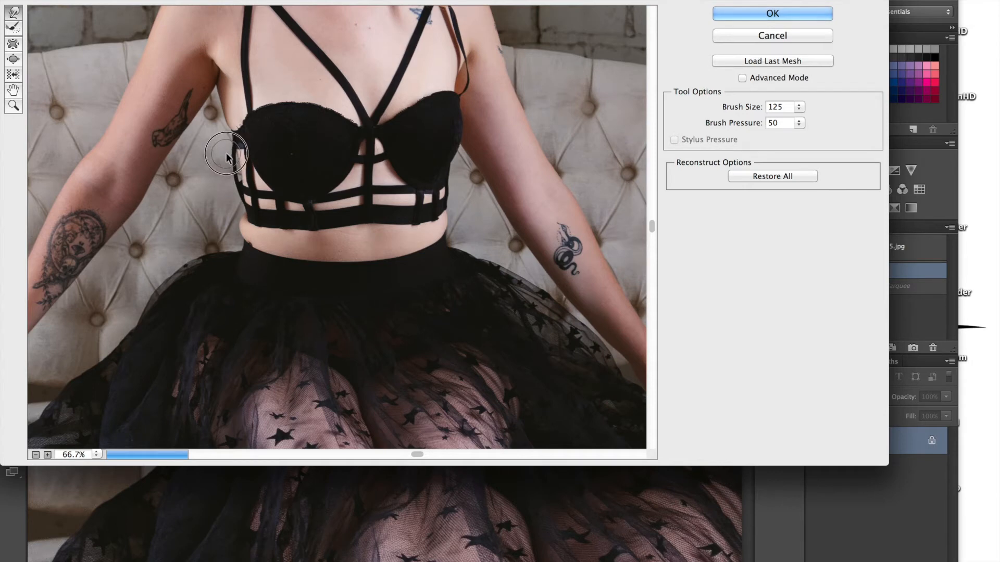
left_click_drag(226, 157, 231, 178)
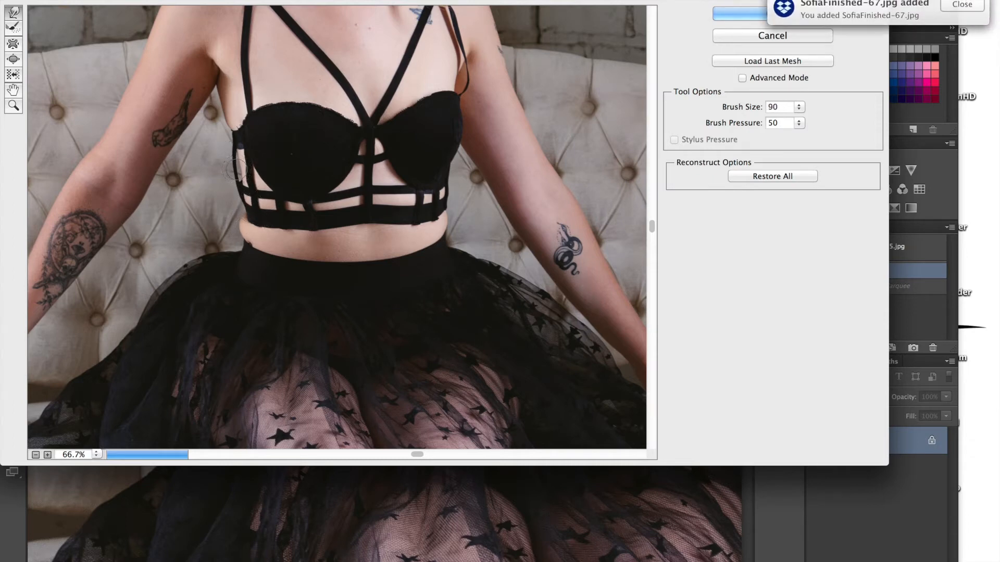
left_click(798, 110)
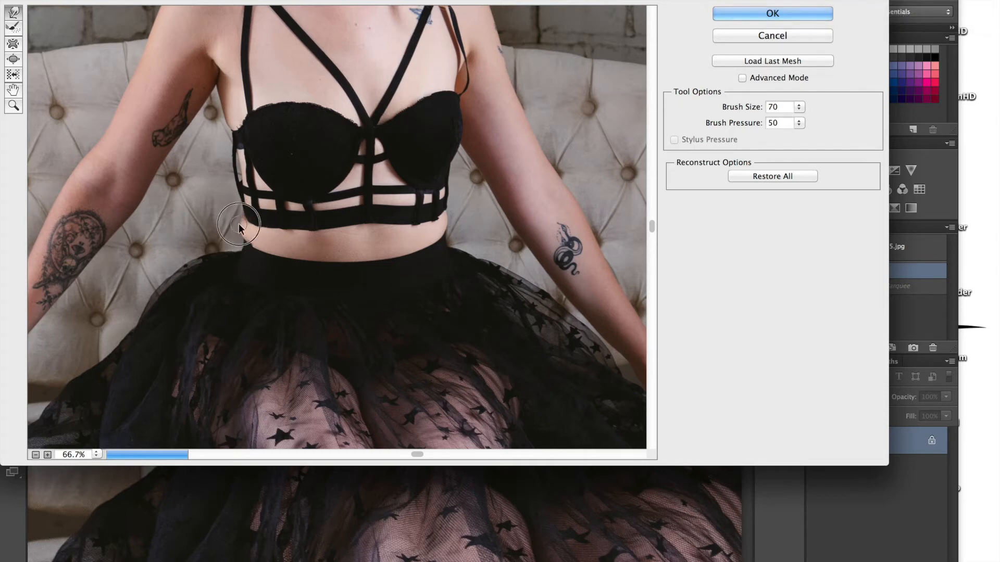
Straighten the bulge below and beside the band with small Forward Warp strokes
left_click_drag(240, 226, 239, 226)
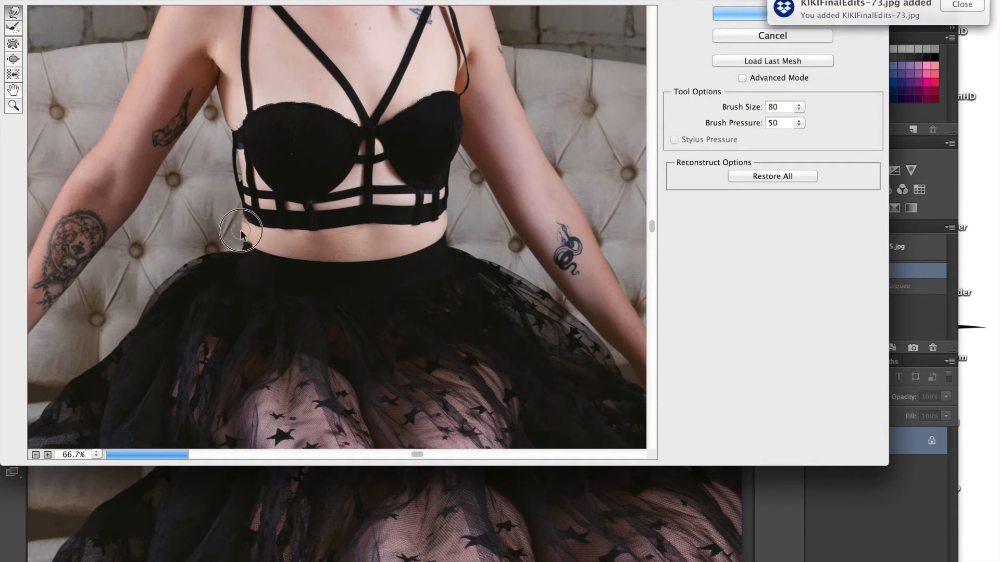
left_click_drag(240, 230, 450, 220)
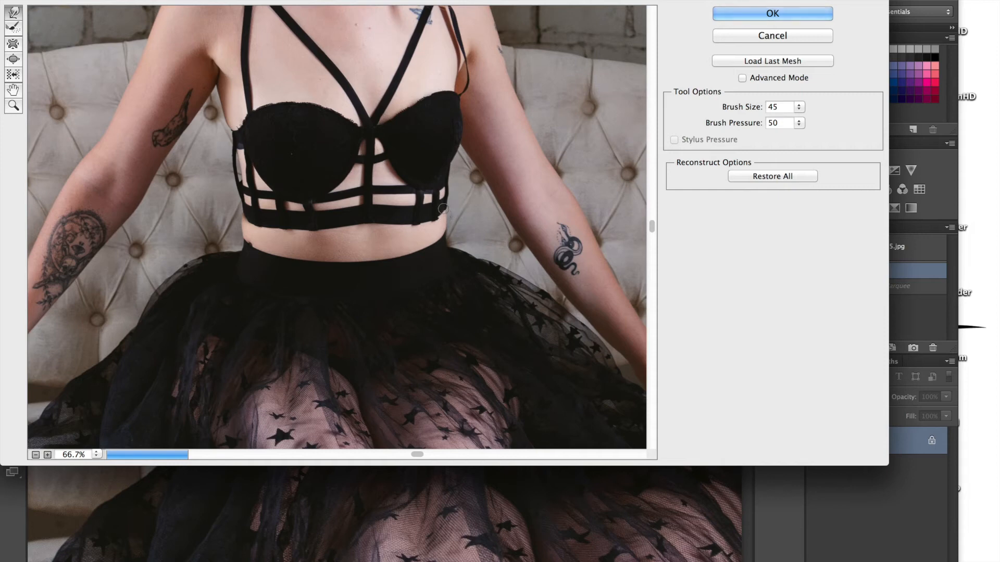
mouse_move(436, 226)
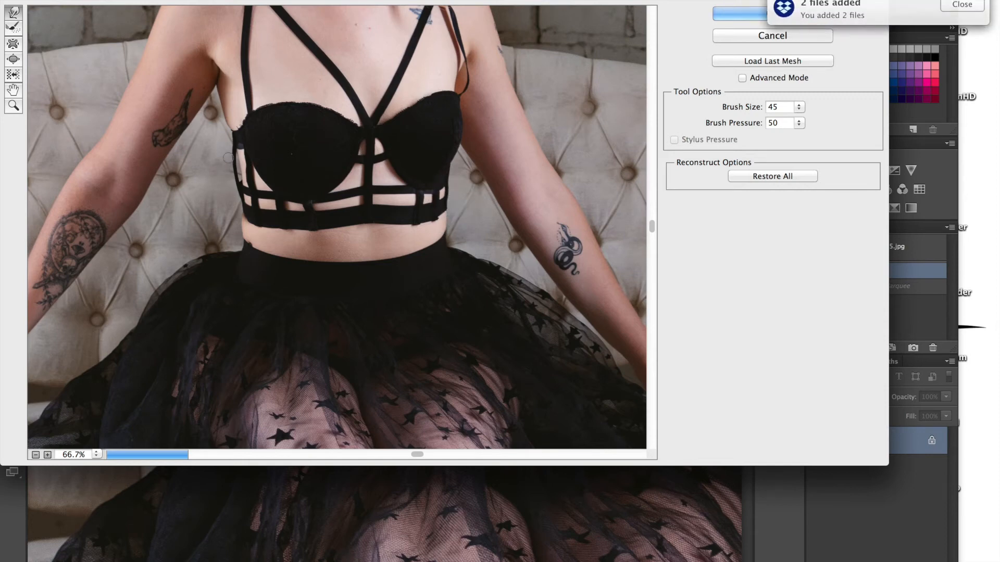
left_click(800, 104)
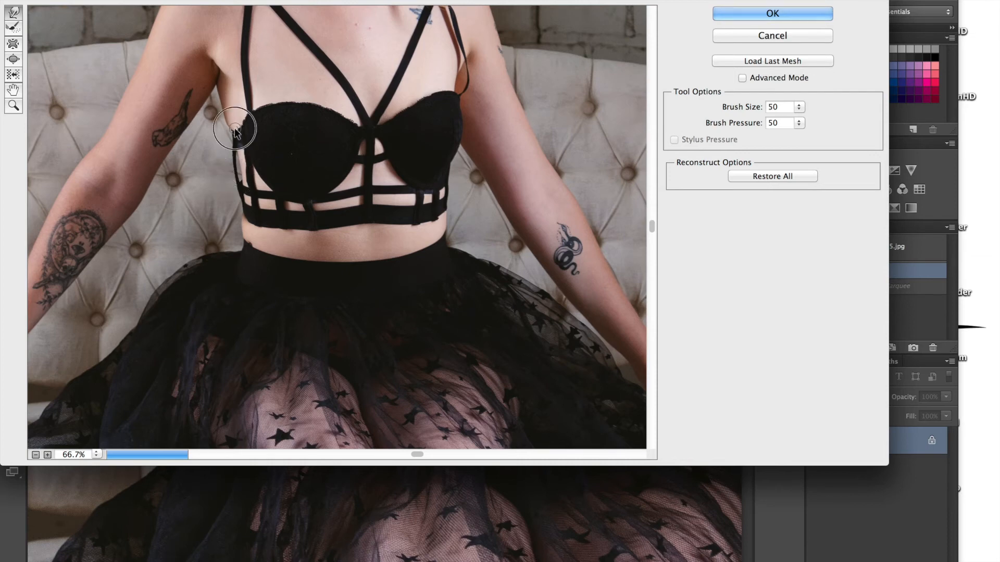
Smooth the skin next to the left cup, then commit the Liquify edits with OK
left_click_drag(235, 127, 238, 138)
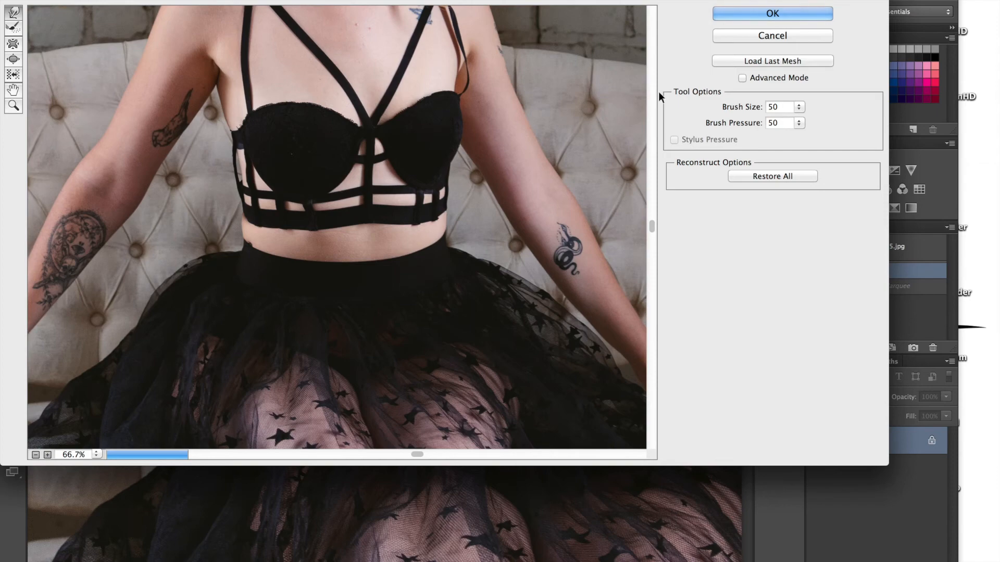
left_click(773, 13)
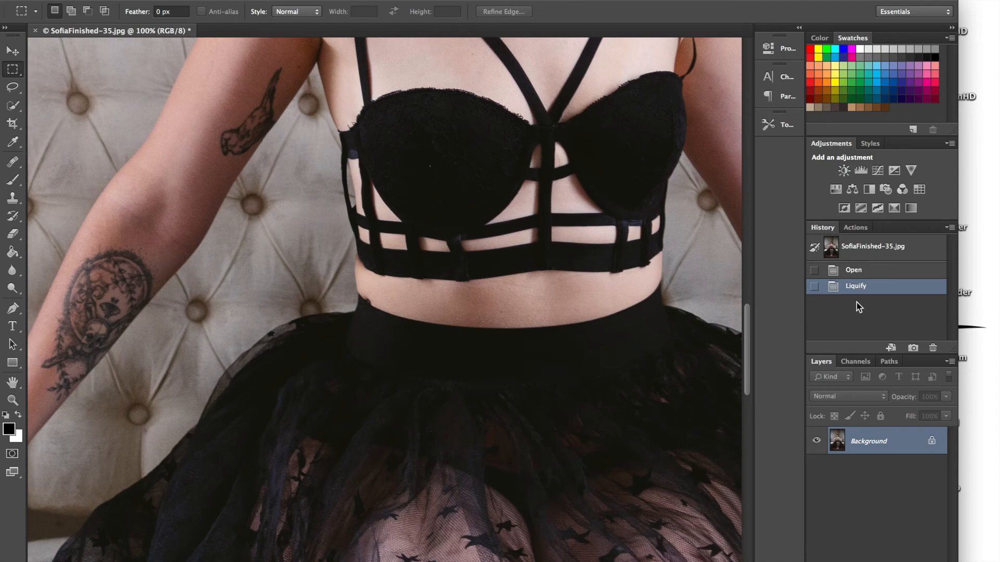
Save Snapshot 1 in History and toggle between it and the original for comparison
left_click(855, 227)
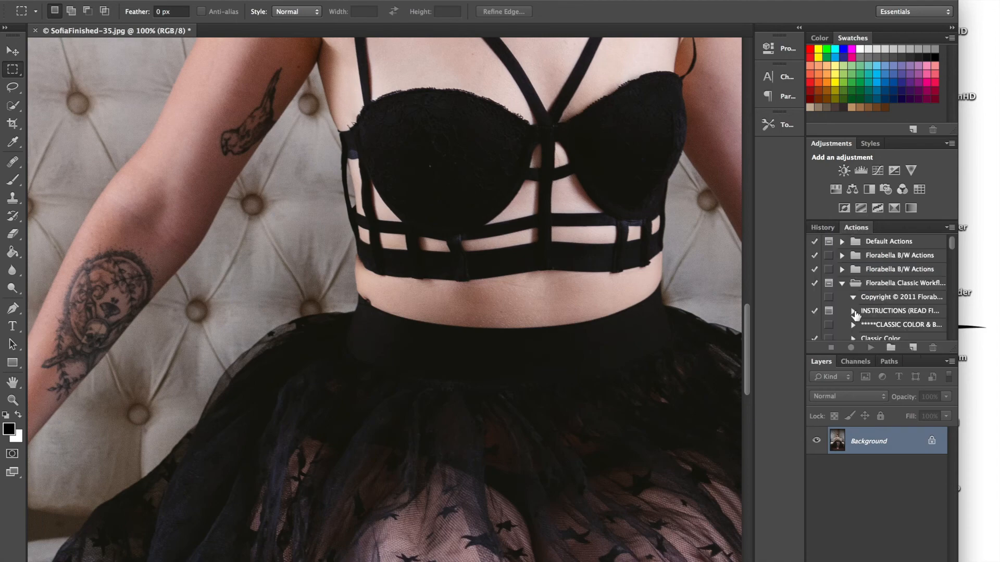
scroll("down", 3)
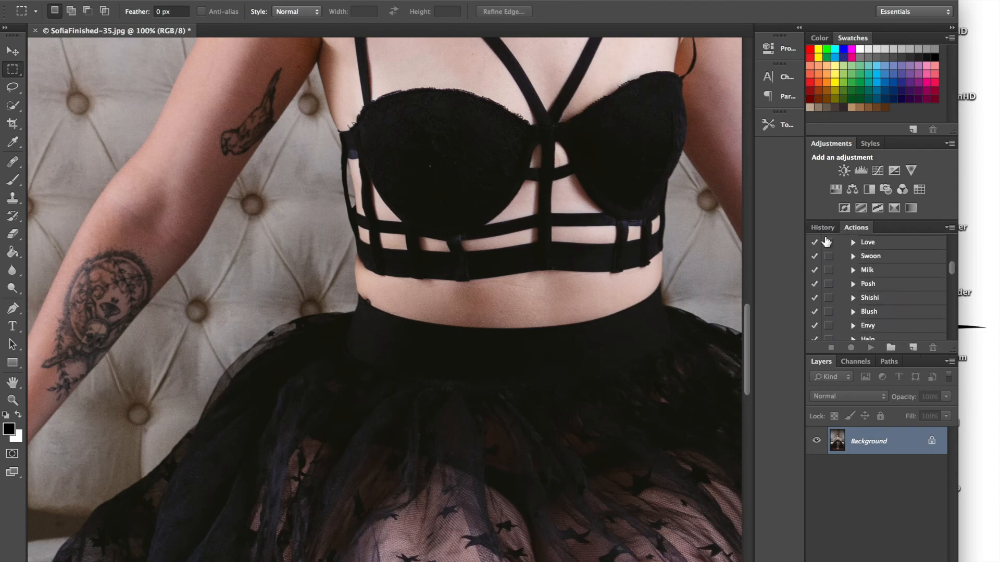
left_click(823, 227)
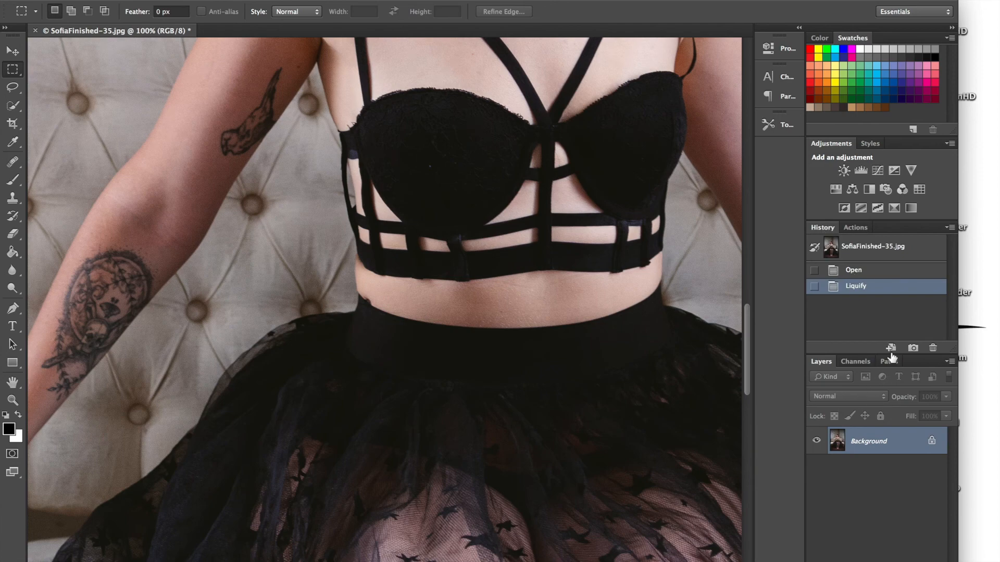
left_click(873, 246)
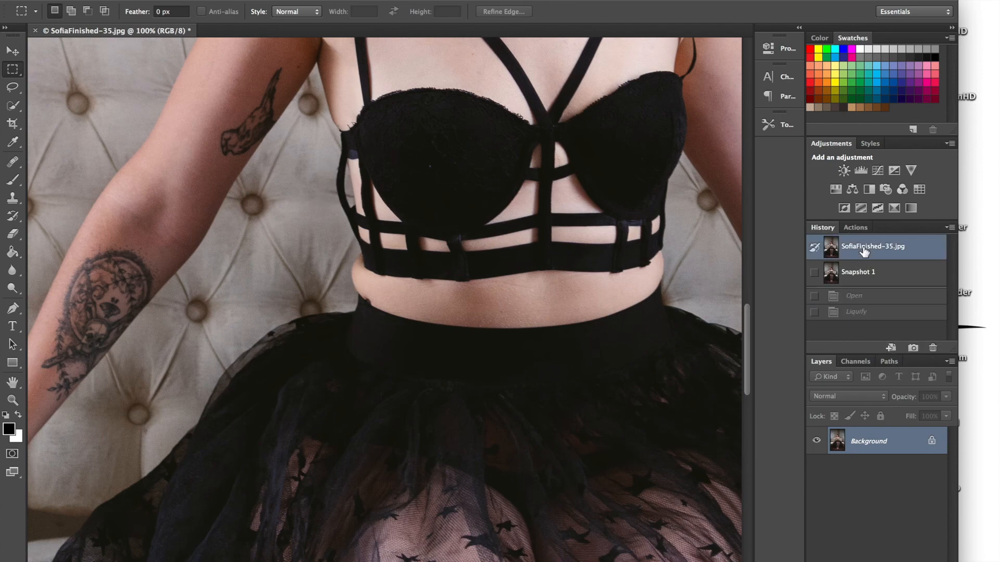
left_click(858, 272)
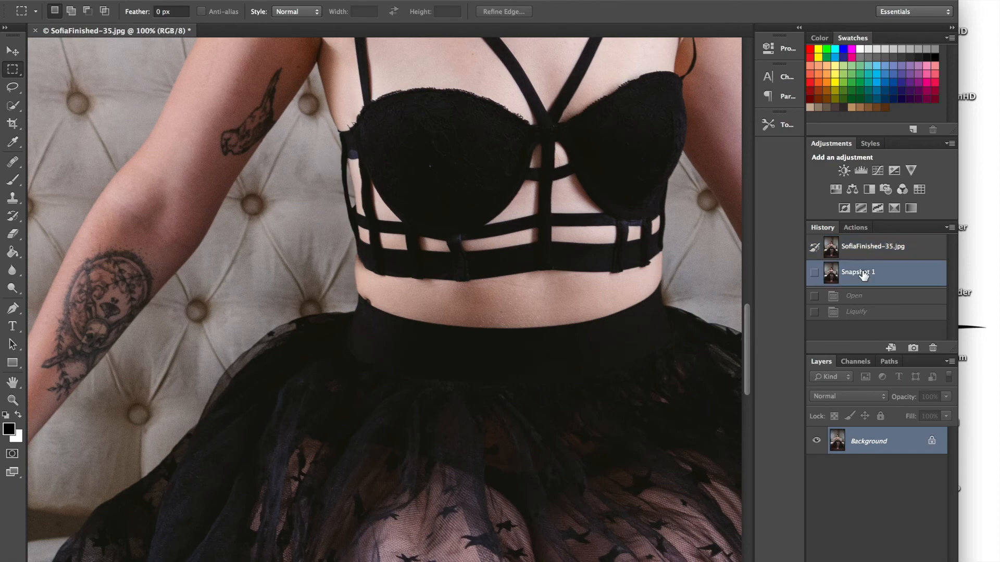
left_click(873, 246)
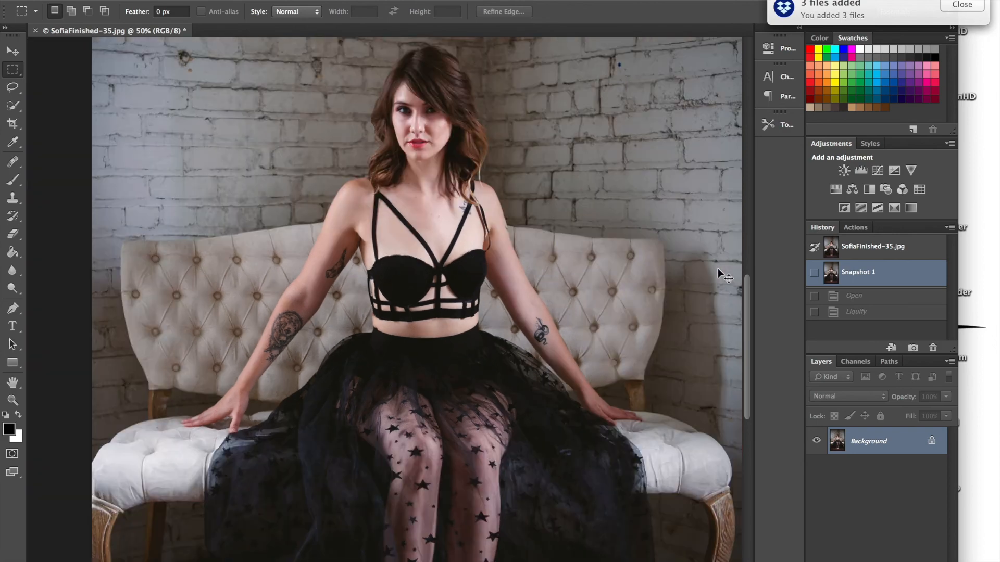
left_click(873, 246)
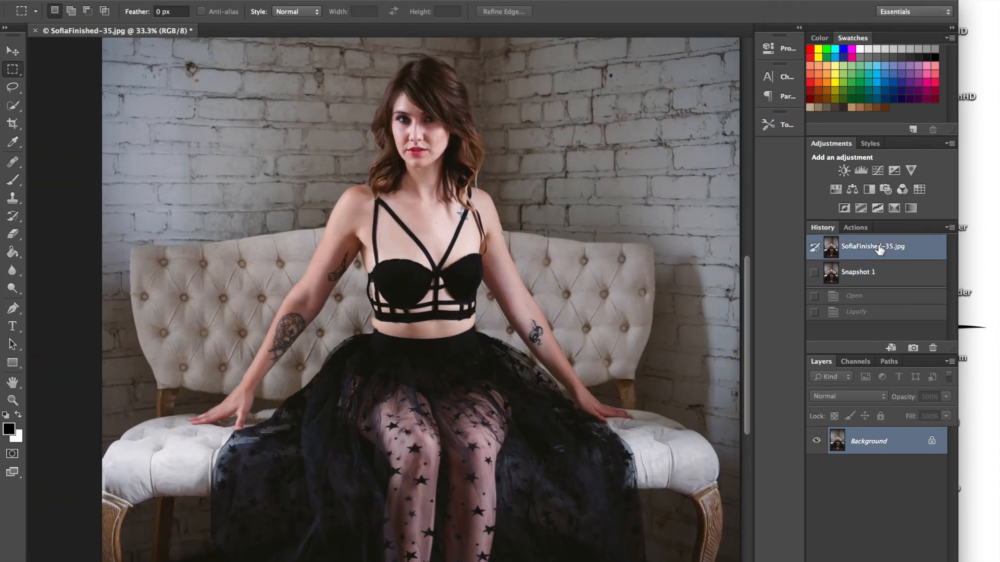
left_click(874, 272)
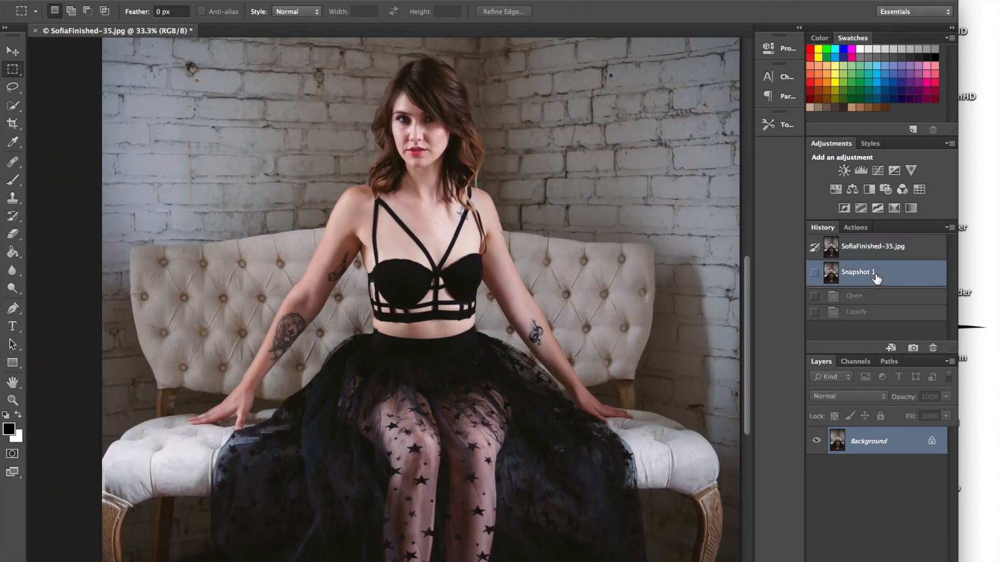
left_click(873, 246)
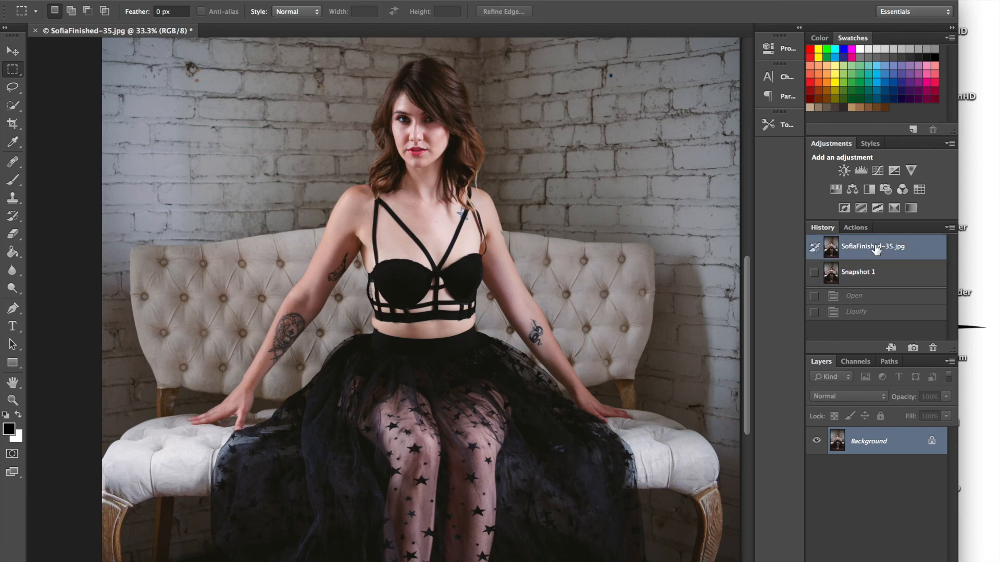
left_click(858, 273)
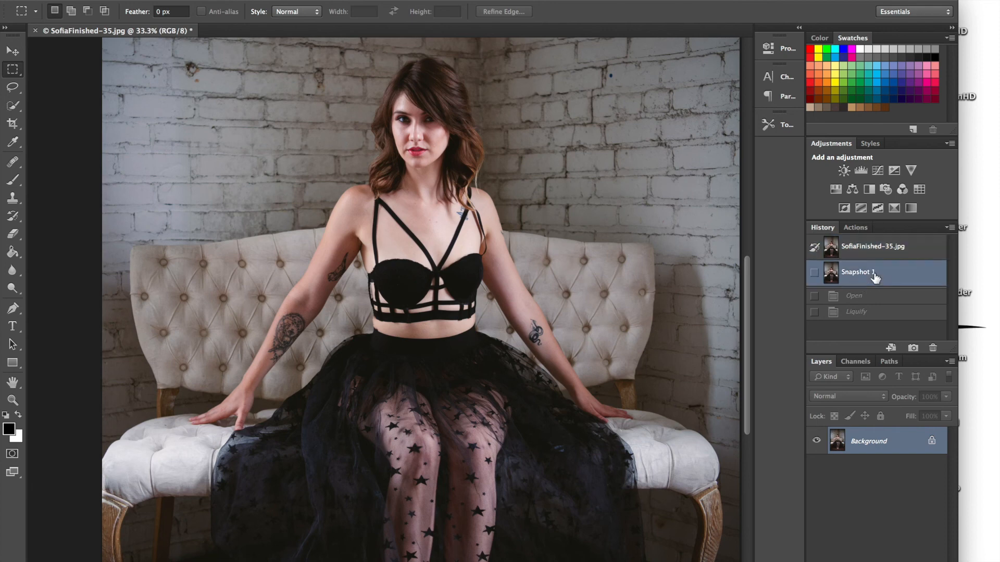
left_click(873, 246)
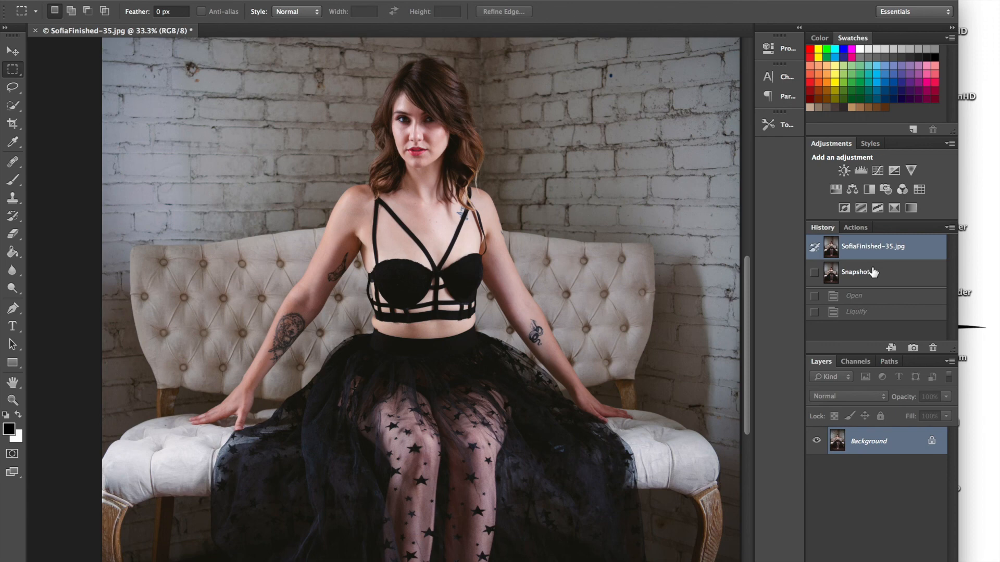
left_click(873, 273)
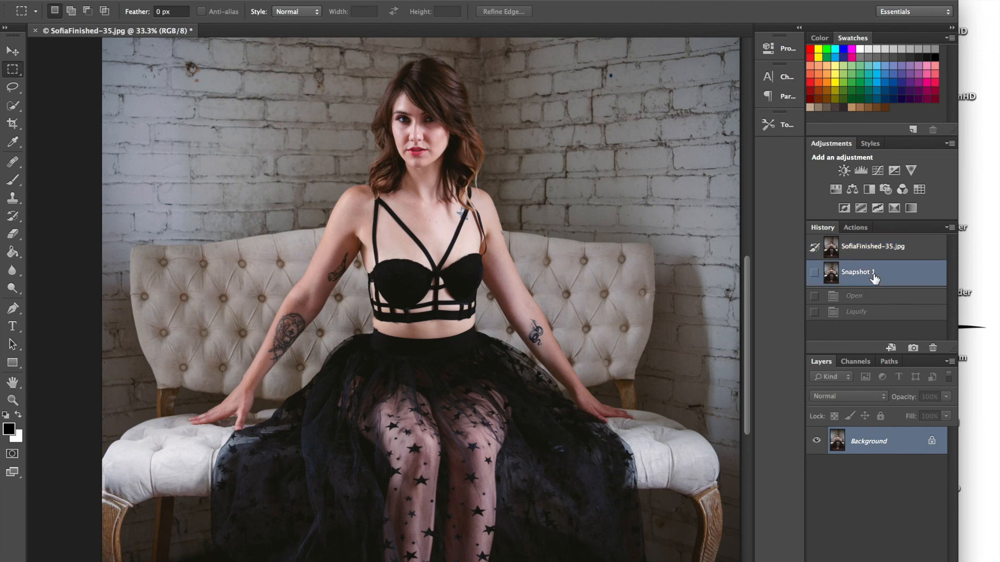